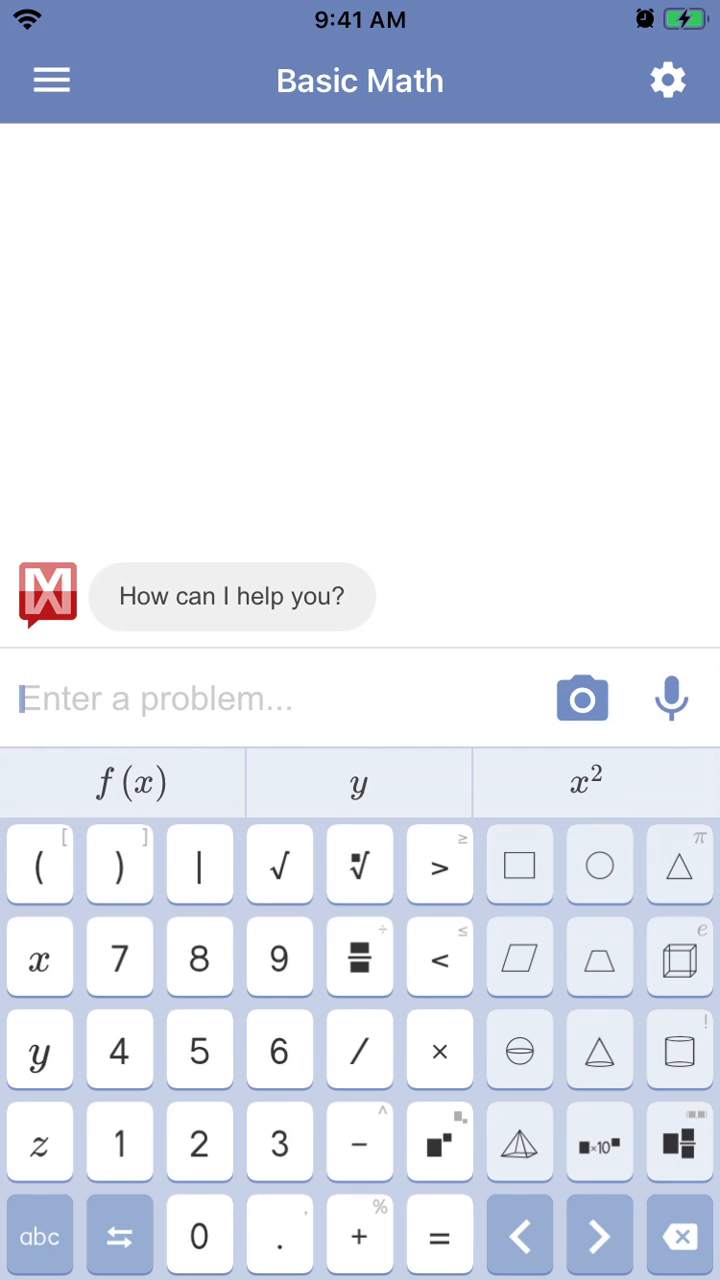
# - Enter 1 + 1 on the math keypad and submit it to get the answer 2
pyautogui.click(52, 80)
pyautogui.write('1 + 1')
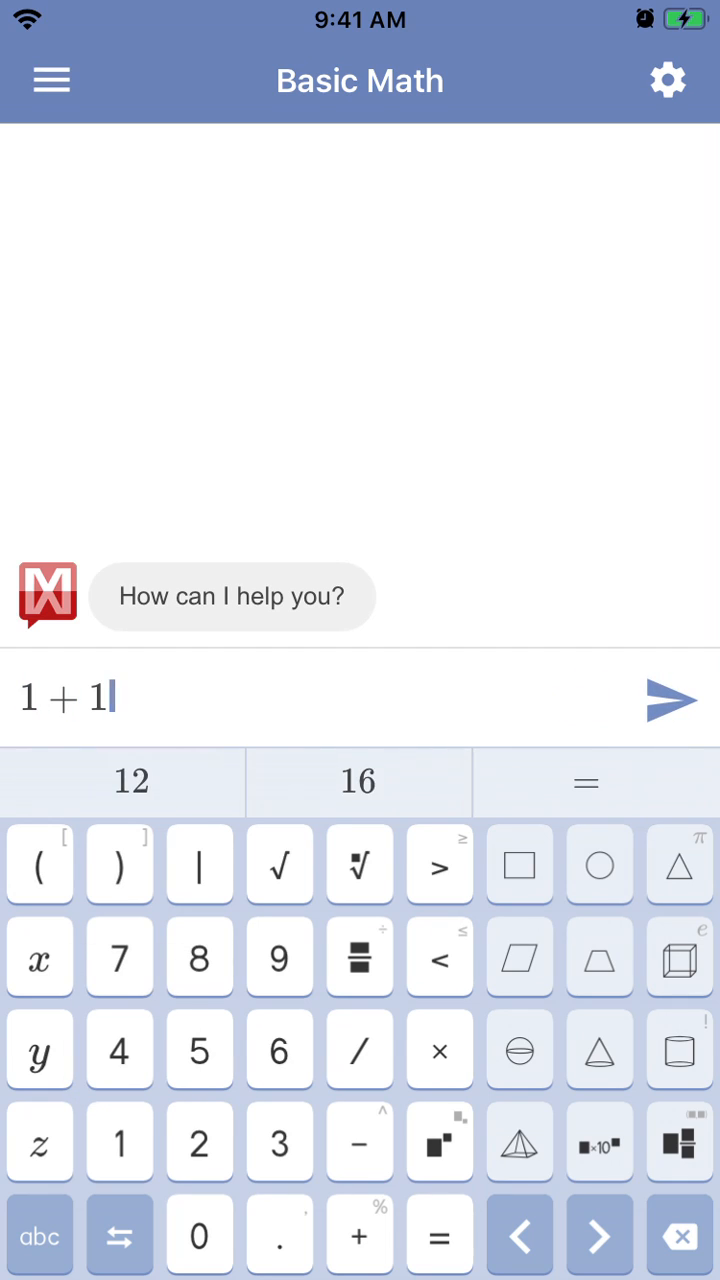
pyautogui.click(672, 698)
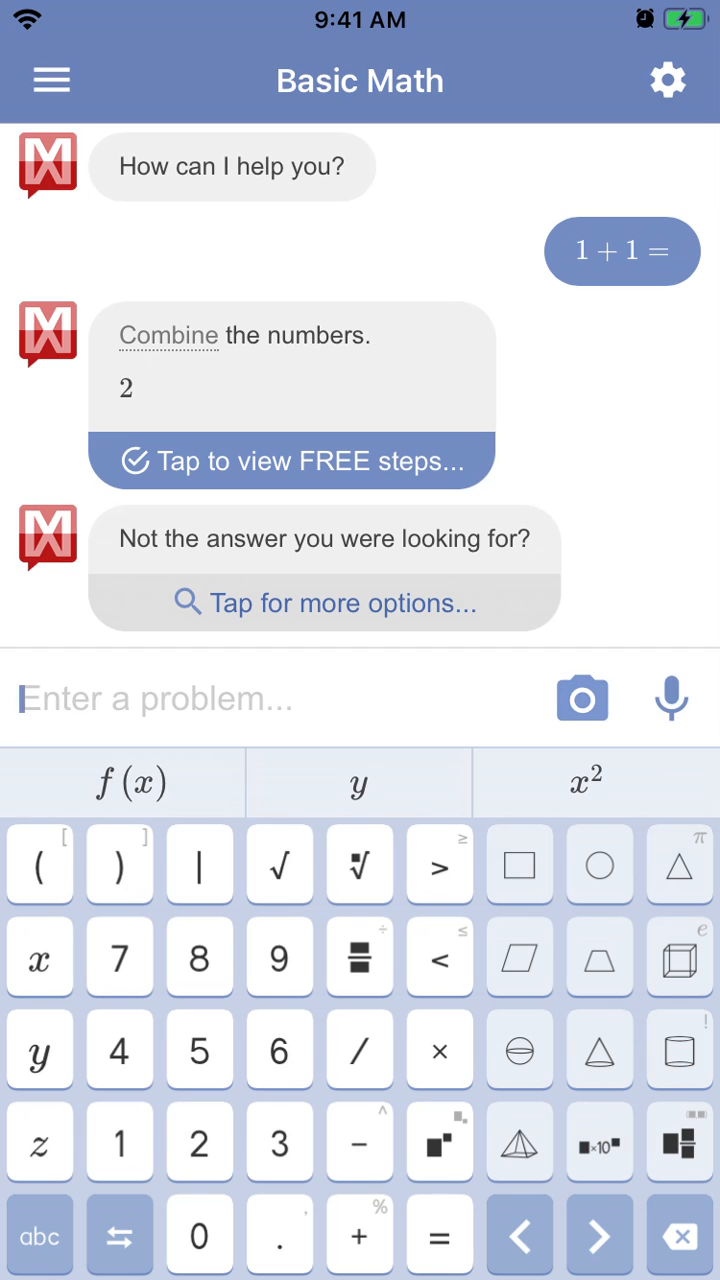
# - Photograph and send √48, choose Simplify to get 4√3, then begin the next problem
pyautogui.click(580, 696)
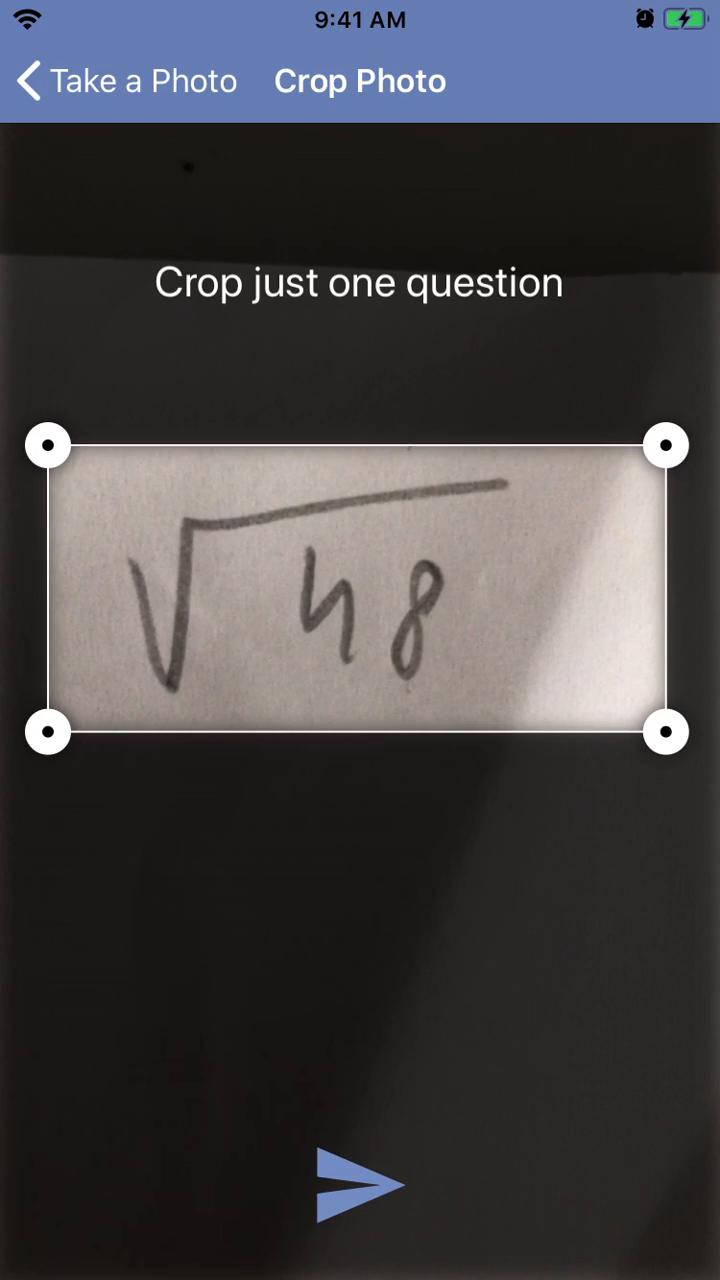
pyautogui.click(360, 1184)
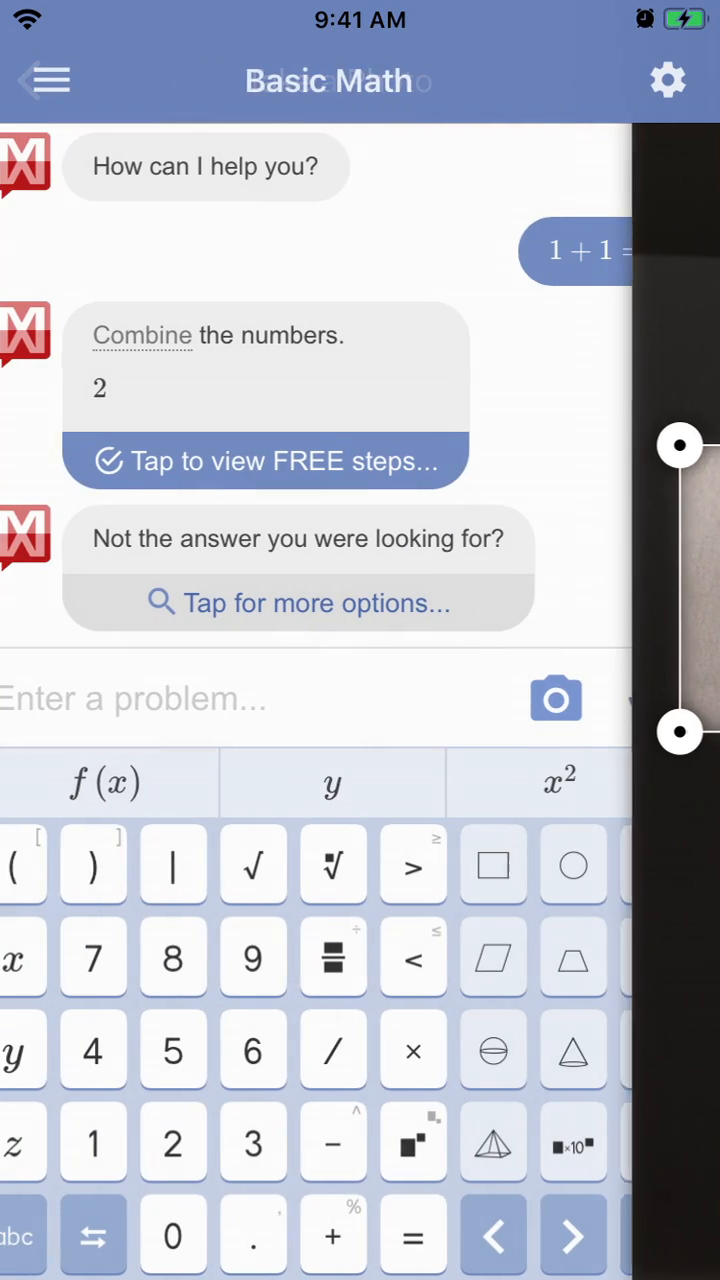
pyautogui.click(296, 604)
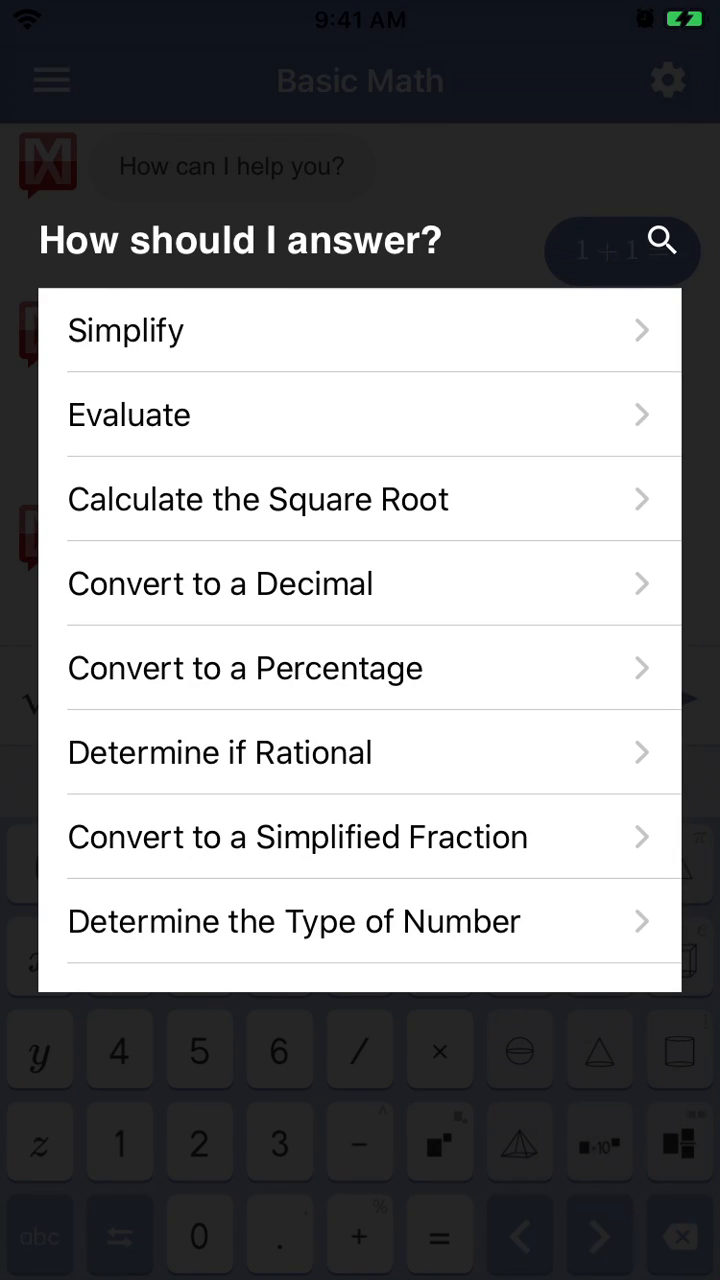
pyautogui.click(126, 330)
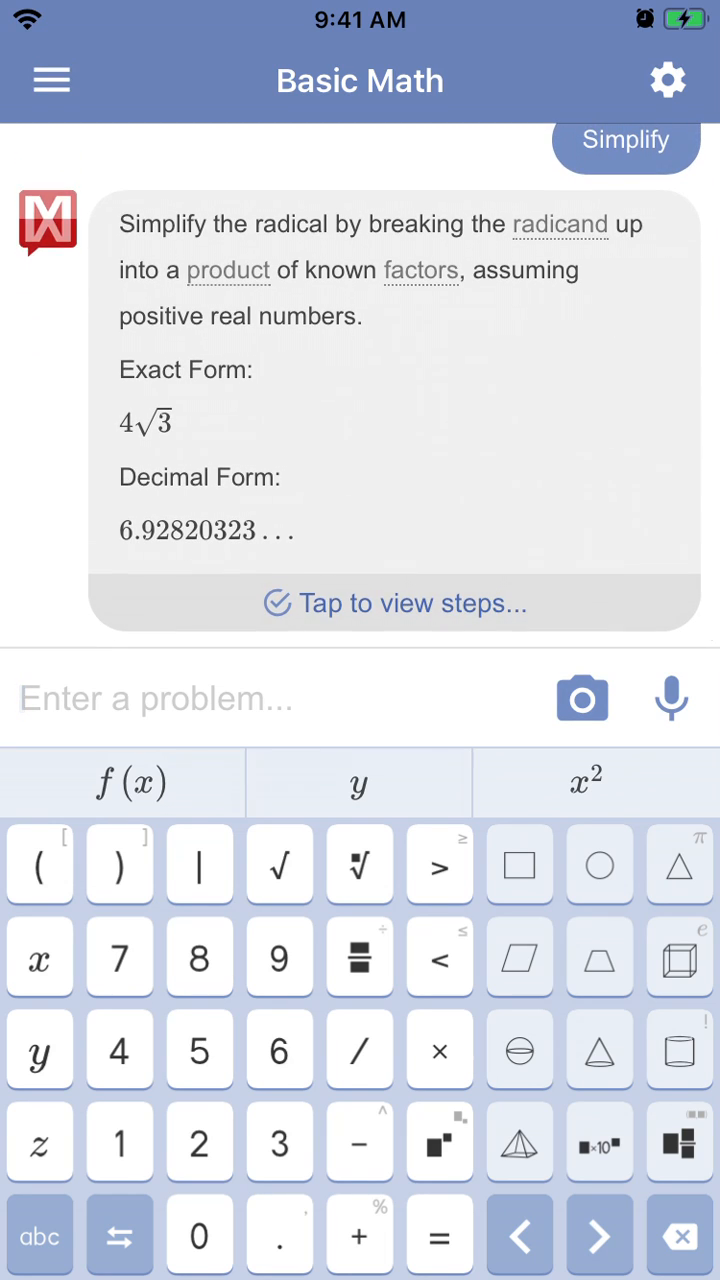
pyautogui.click(670, 696)
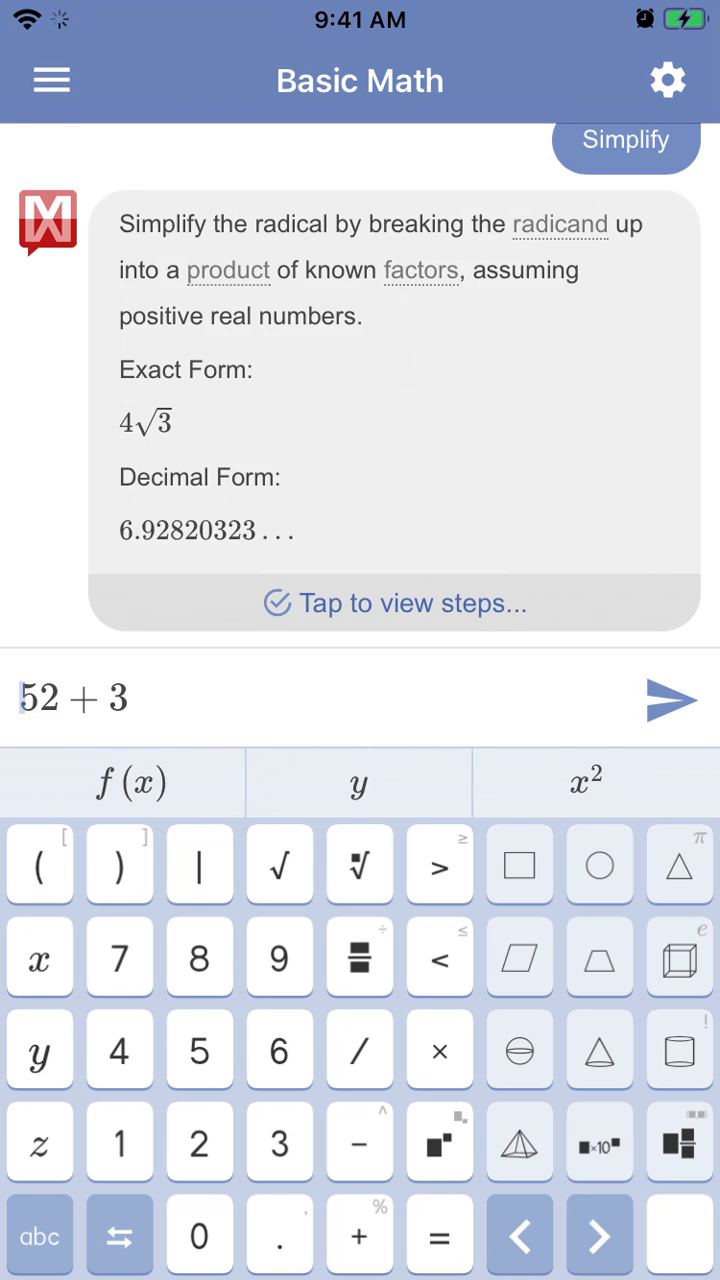
# - Submit 52 + 3 to get 55 by long addition
pyautogui.click(680, 1232)
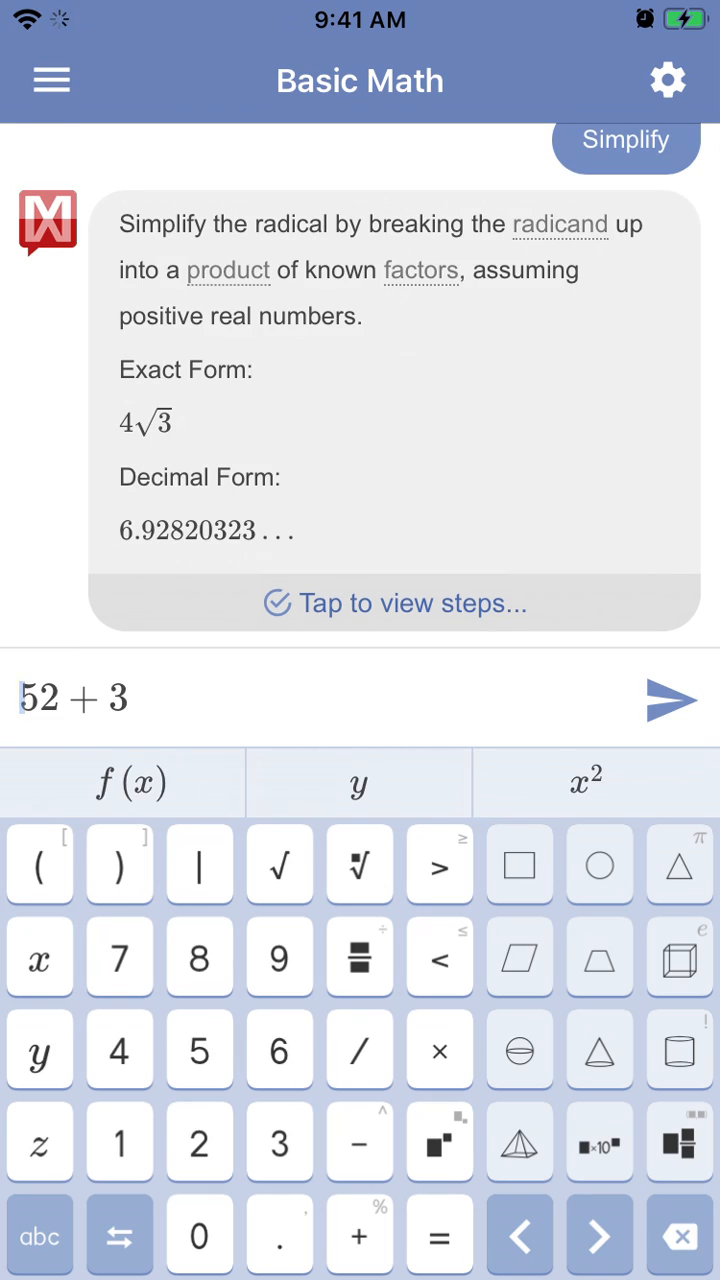
pyautogui.click(672, 698)
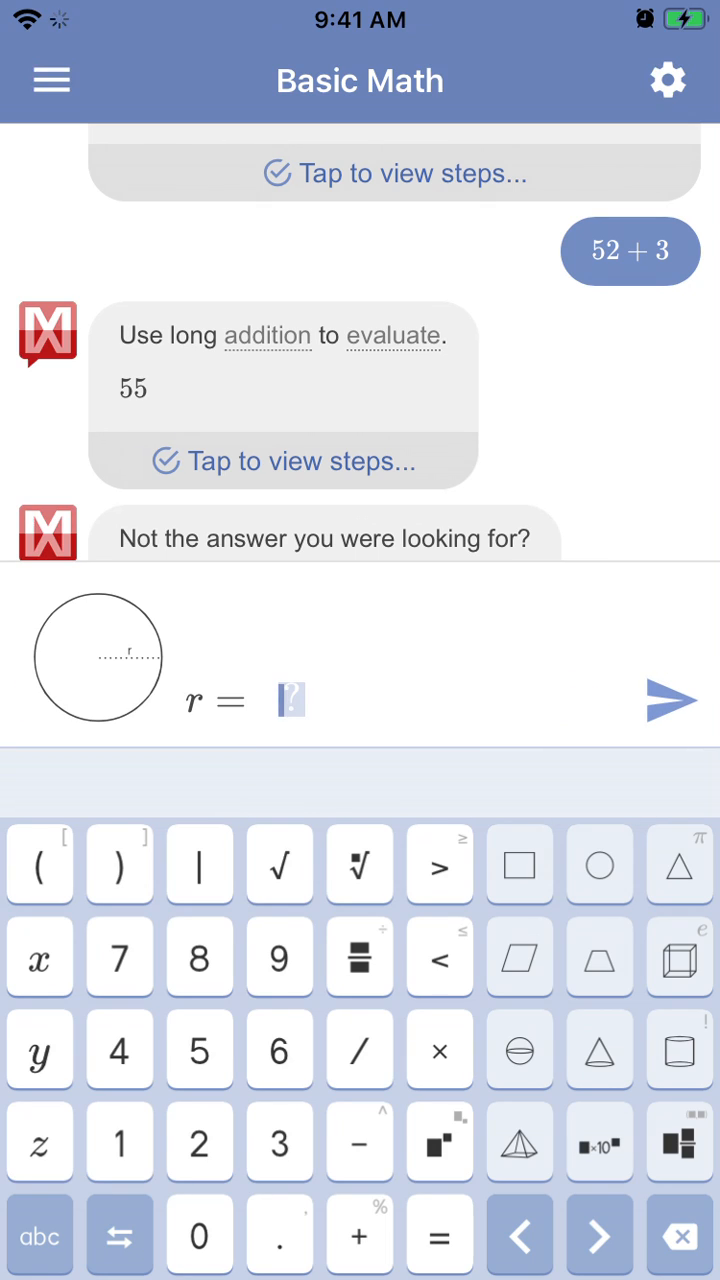
# - Show the subject menu listing Basic Math through Chemistry and Graphing
pyautogui.click(52, 80)
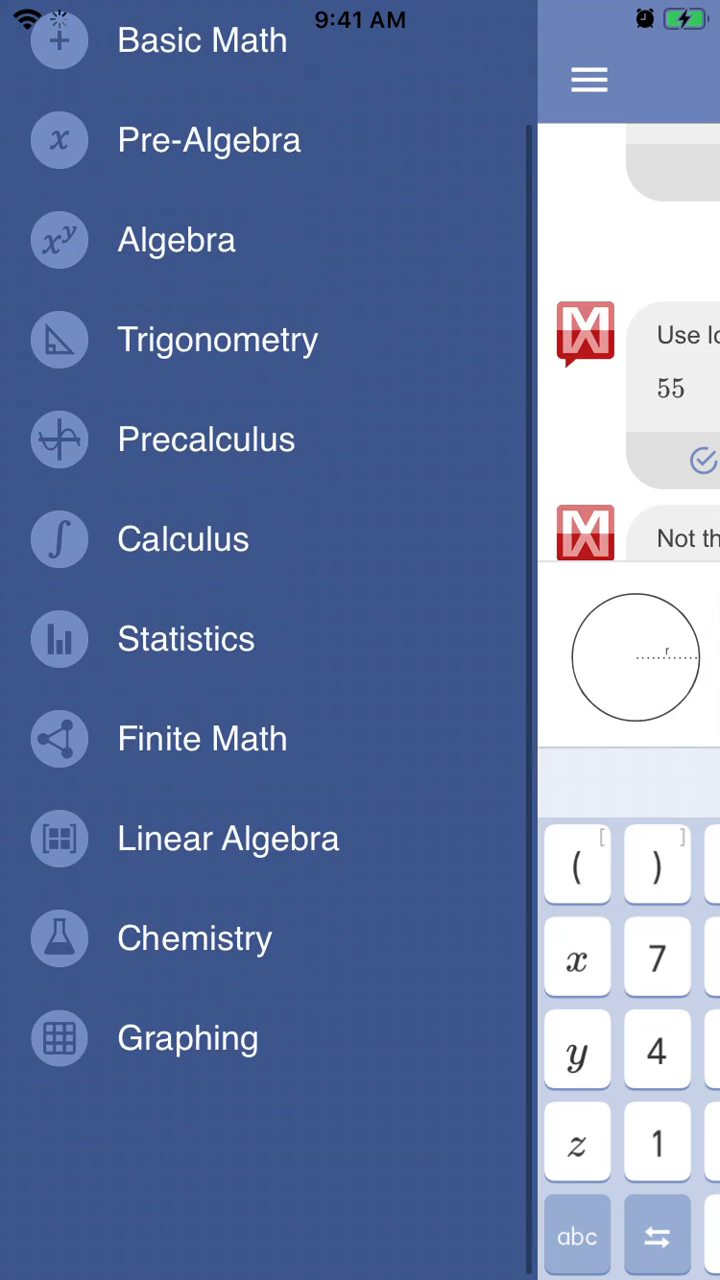
# - Select Chemistry as the subject and go to the app settings with the upgrade page
pyautogui.click(194, 938)
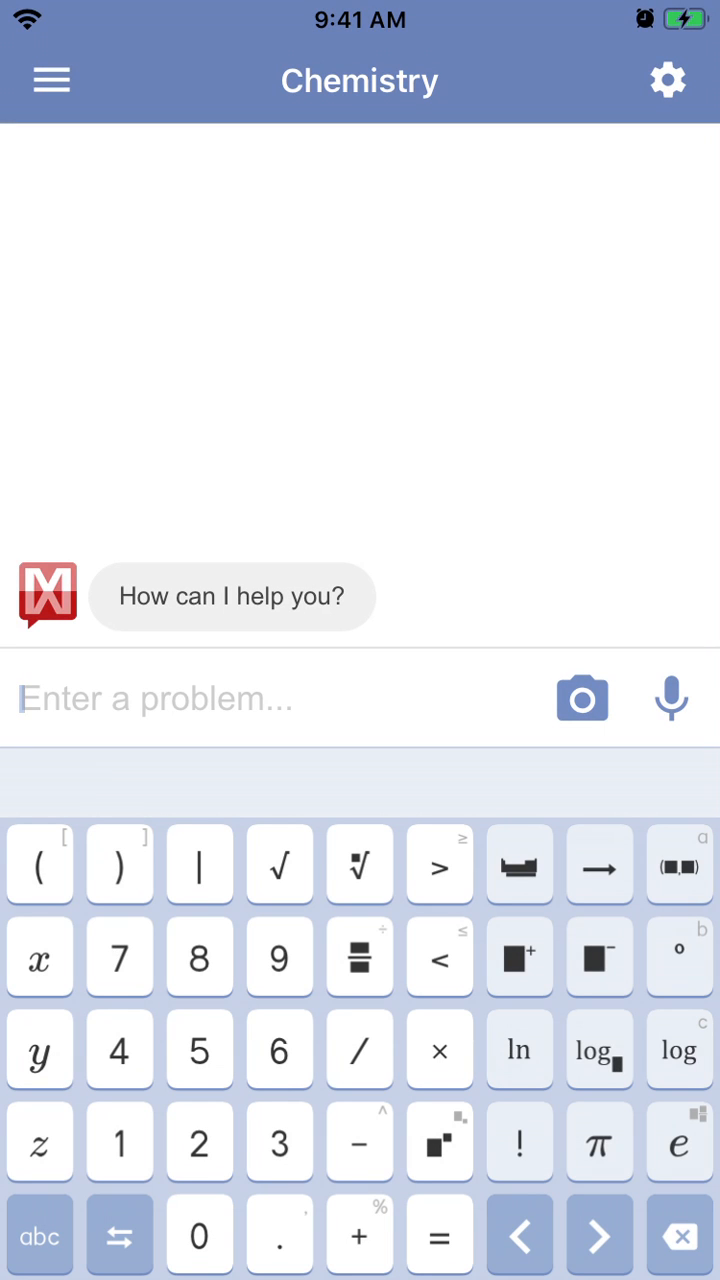
pyautogui.click(52, 80)
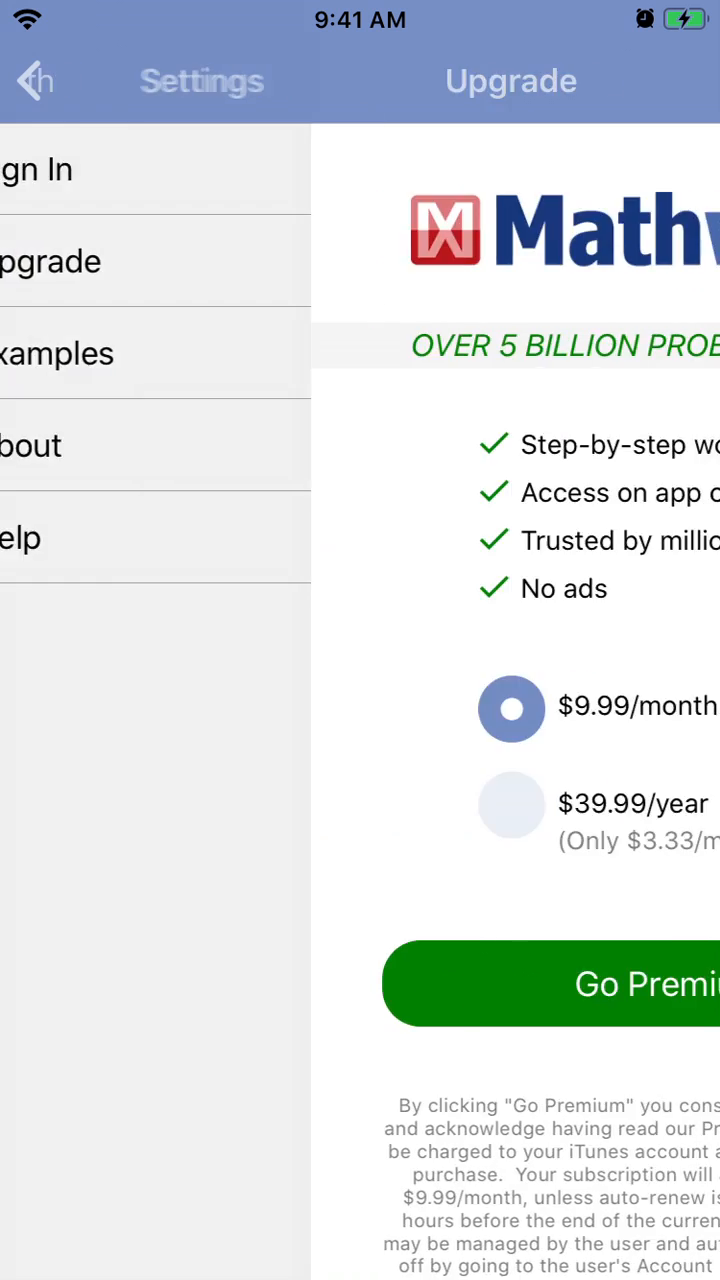
# - Back out of Upgrade and Settings to a fresh Basic Math solver
pyautogui.click(36, 80)
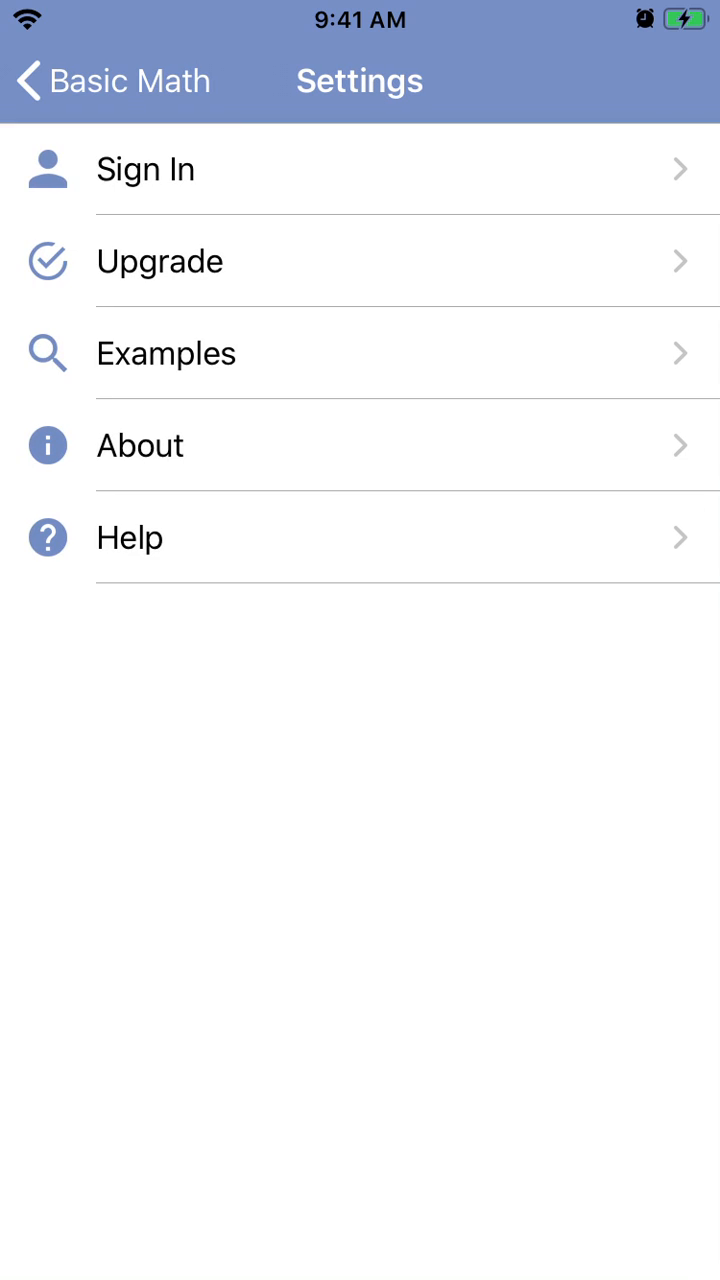
pyautogui.click(30, 80)
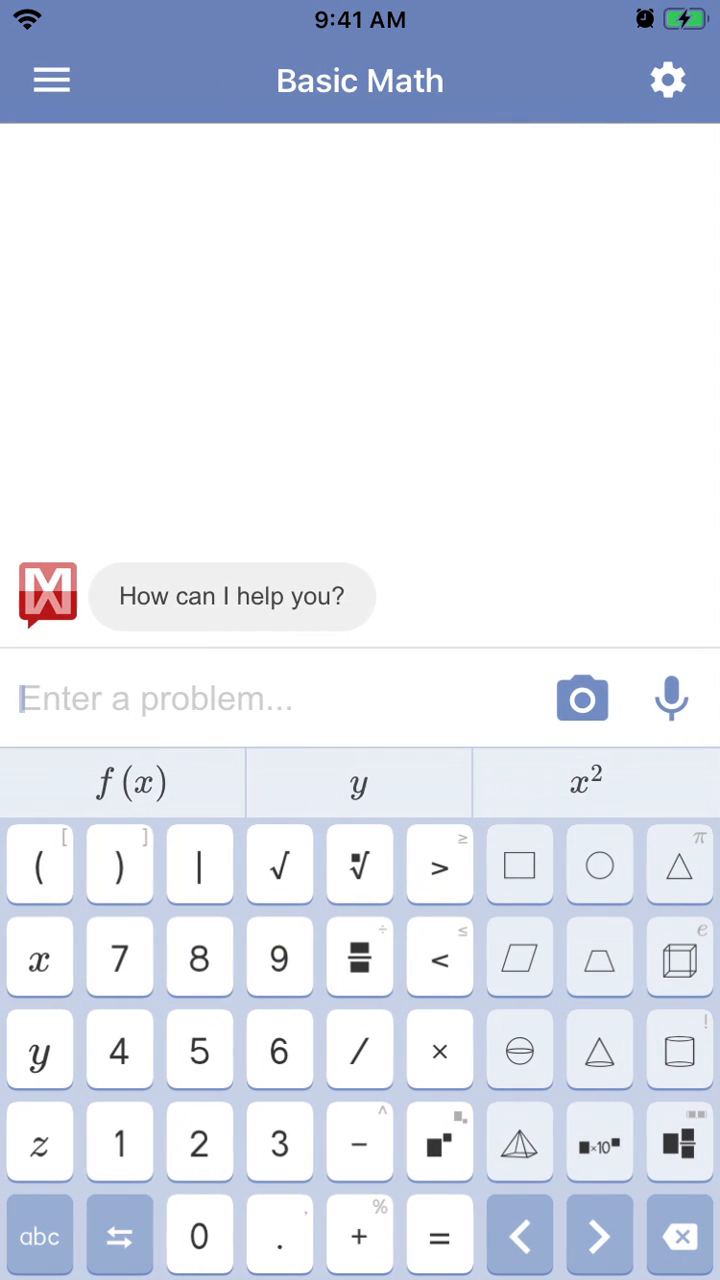